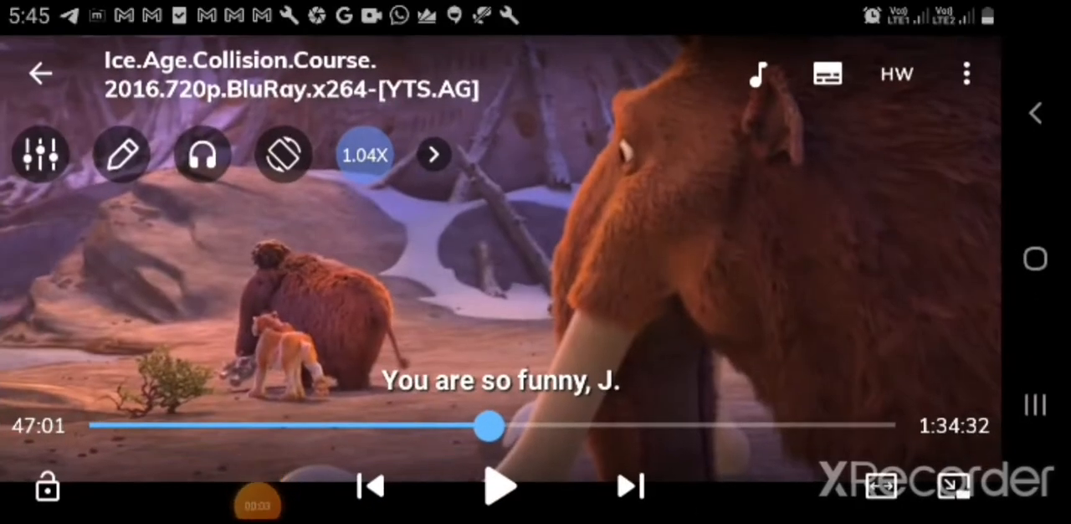
Resume the paused Ice Age: Collision Course movie near the 47-minute mark at 1.04x speed.
click(499, 485)
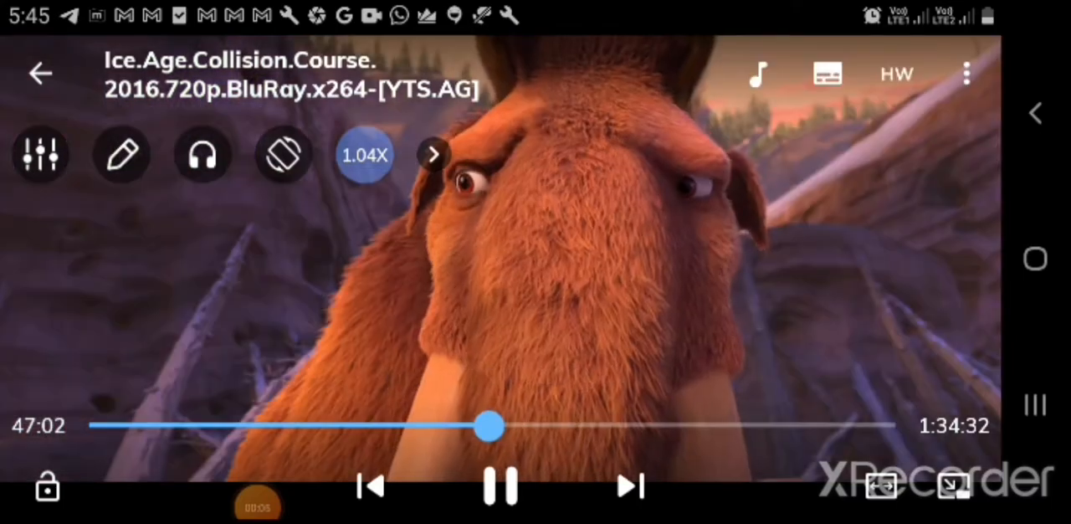